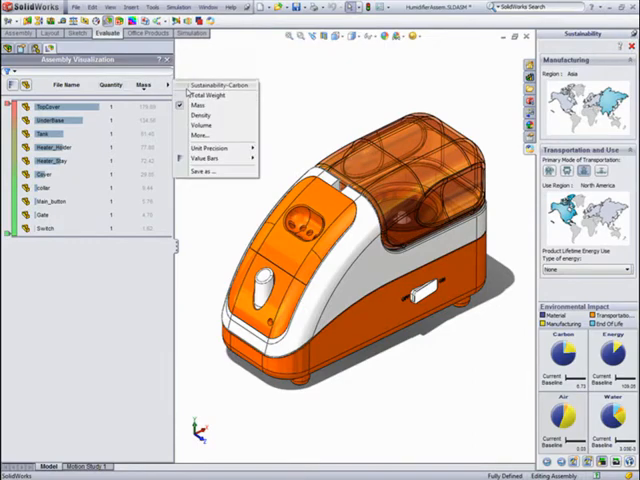
# - Colour the assembly by Sustainability-Carbon impact and select TopCover for a material change
pyautogui.click(212, 86)
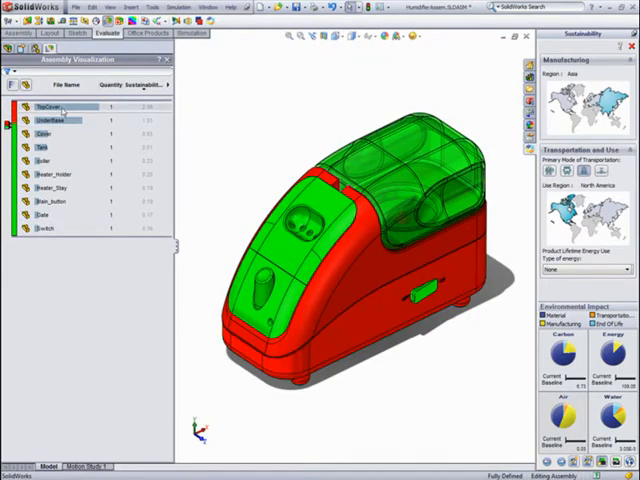
pyautogui.click(55, 107)
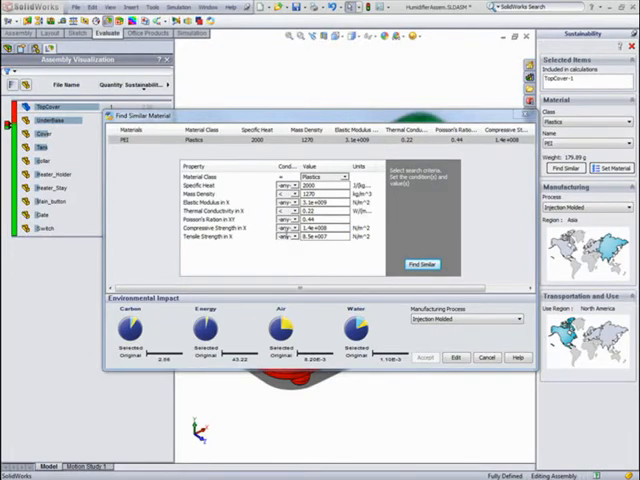
# - Replace the top cover's PEI with PP Homopolymer from the similar-material results, weight now 132.16 g
pyautogui.click(422, 264)
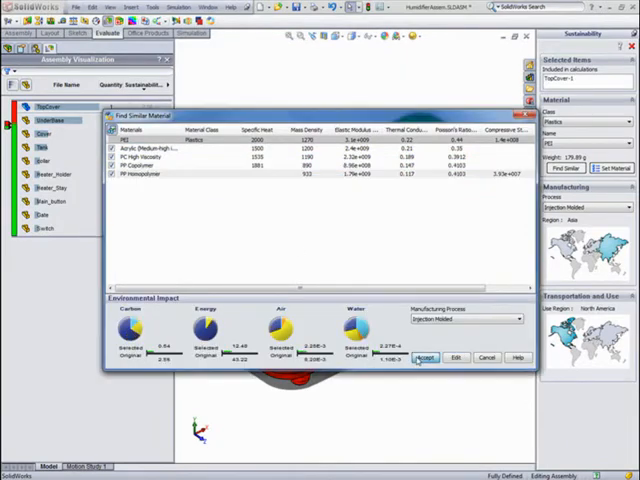
pyautogui.click(425, 358)
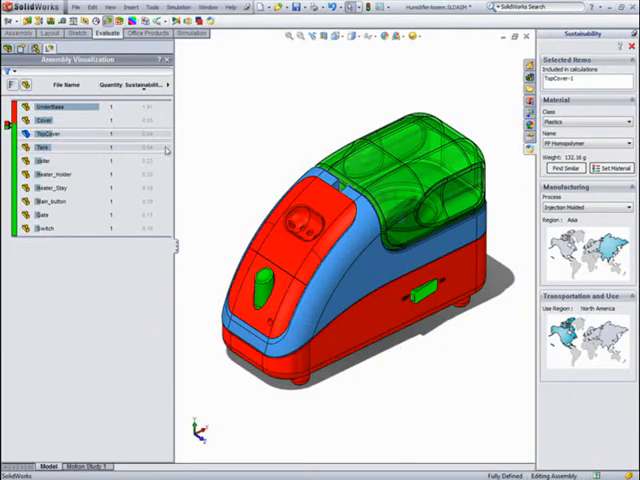
# - Generate the Sustainability Report document for the HumidifierAssem model
pyautogui.click(50, 107)
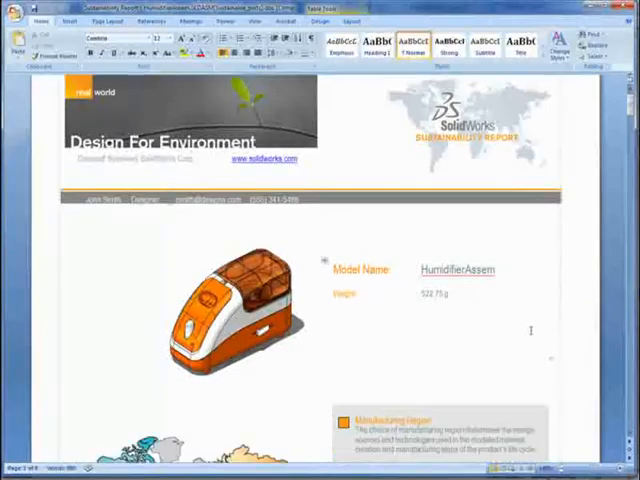
# - Scroll through the Word report's impact charts and manufacturing-region pages
pyautogui.scroll(-3)
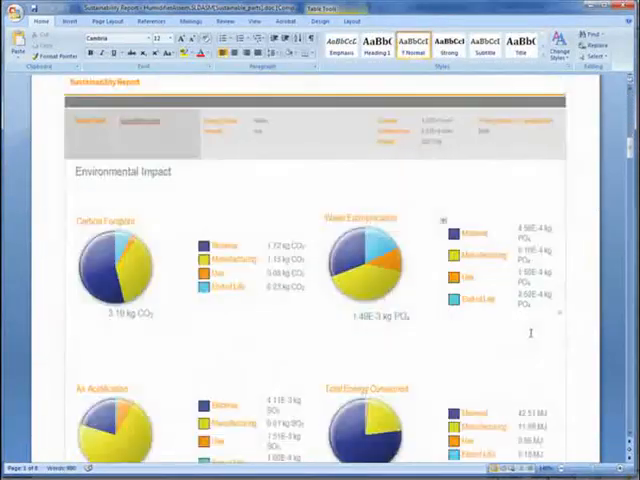
pyautogui.scroll(-3)
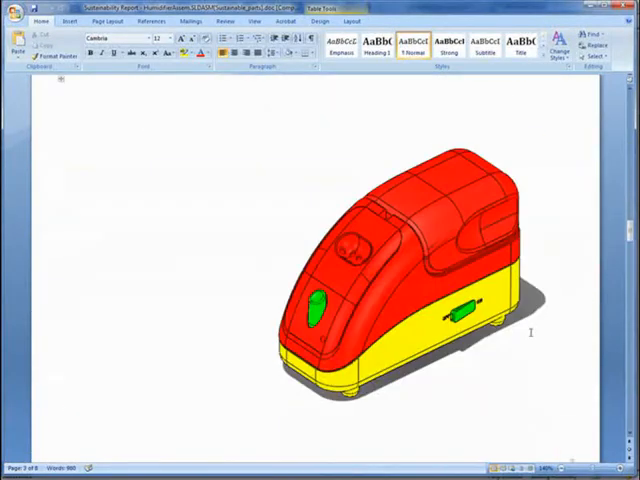
pyautogui.scroll(-3)
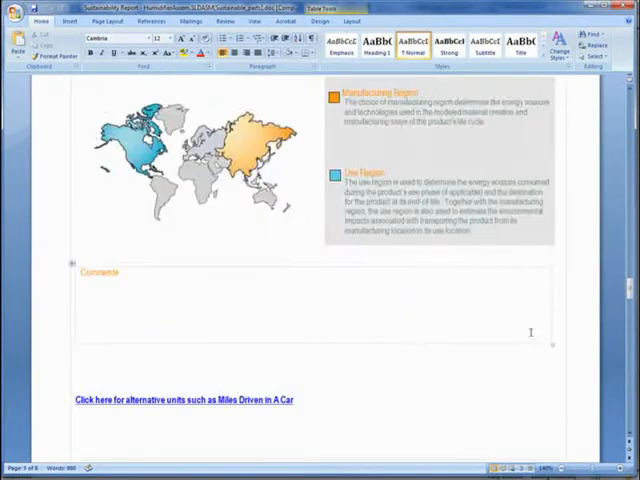
pyautogui.scroll(-3)
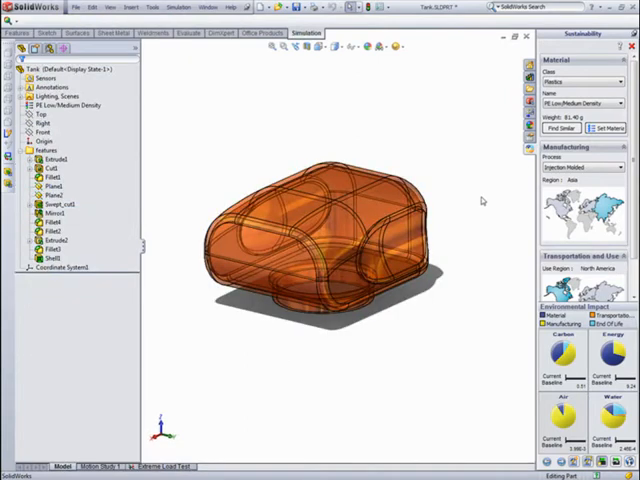
# - Replace the tank's PE Low/Medium Density with PP Homopolymer, giving 82.82 g
pyautogui.click(571, 127)
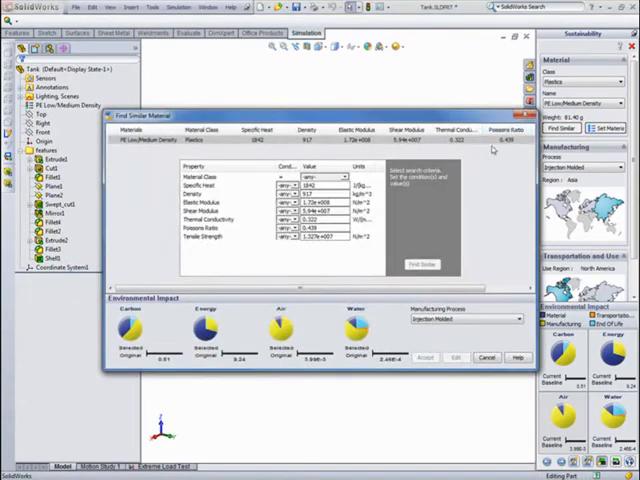
pyautogui.click(320, 177)
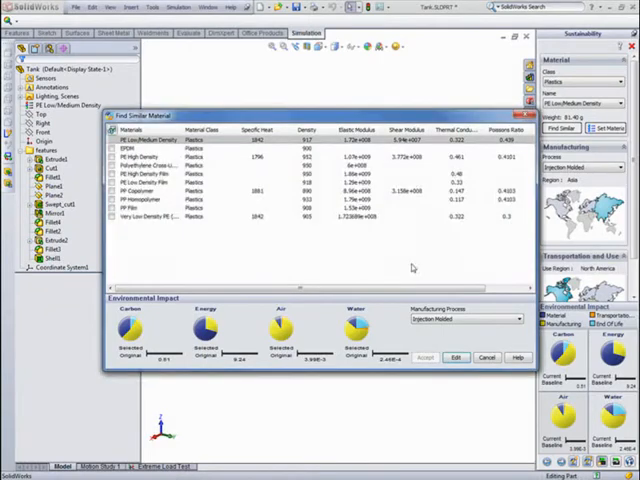
pyautogui.click(250, 138)
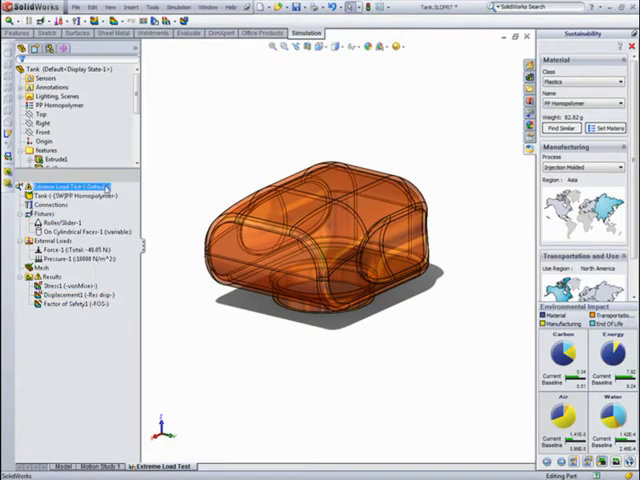
# - Reduce the Shell1 wall thickness below 2.5 mm so the tank weighs 50.53 g
pyautogui.doubleClick(54, 313)
pyautogui.write('1')
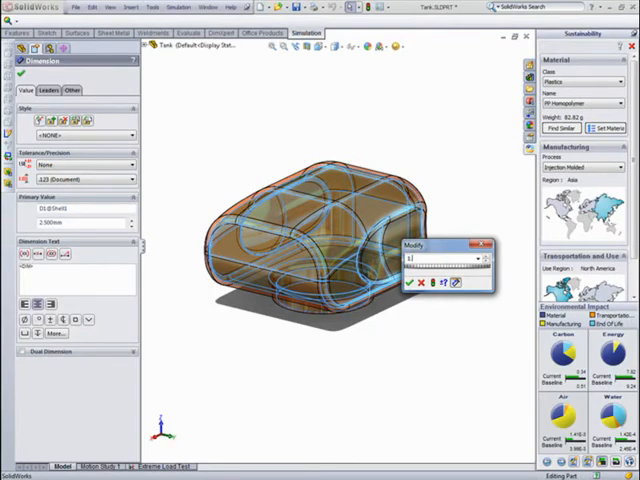
pyautogui.click(420, 288)
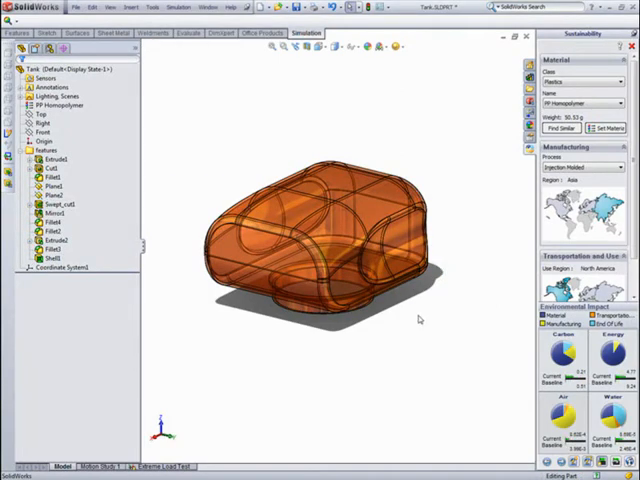